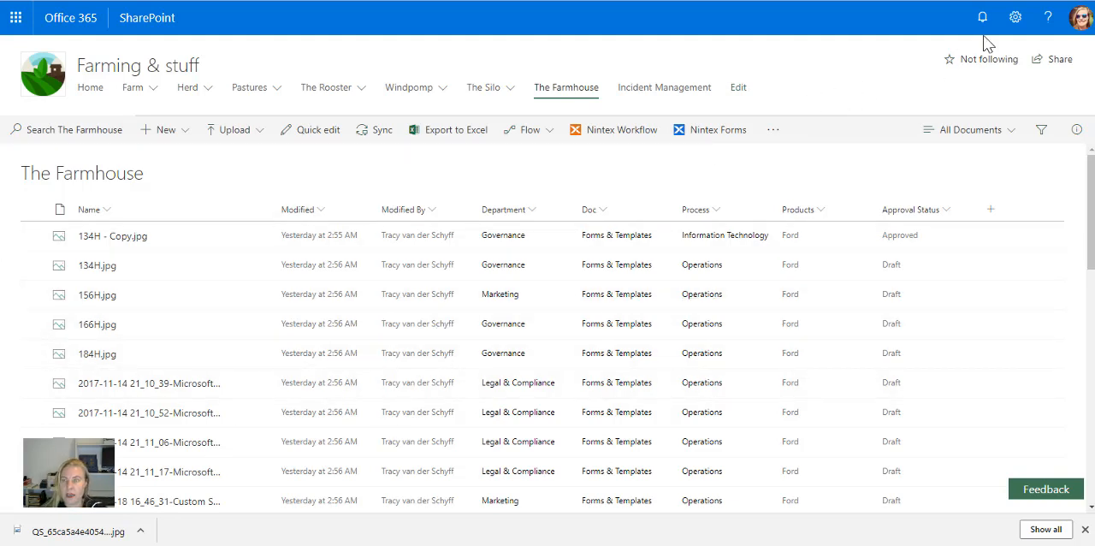
Go to The Farmhouse library settings and scroll to the column list.
{"action": "left_click", "coordinate": [1014, 17]}
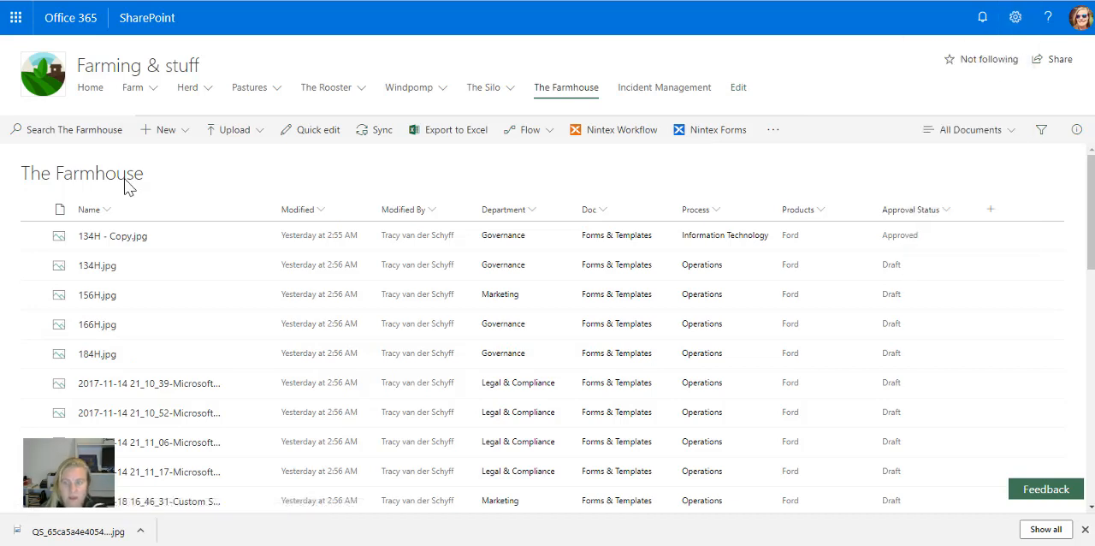
{"action": "mouse_move", "coordinate": [146, 479]}
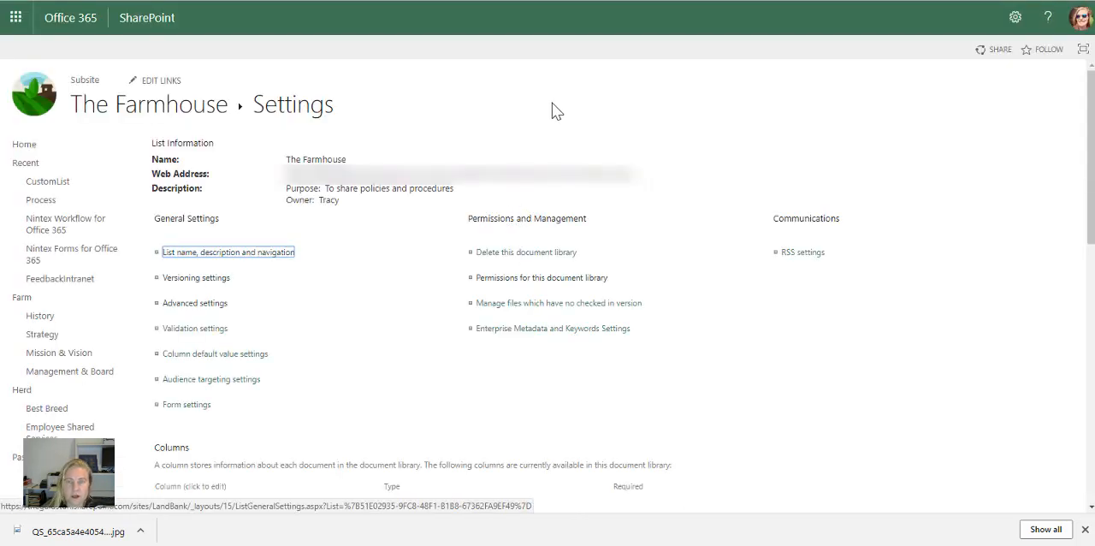
{"action": "mouse_move", "coordinate": [493, 123]}
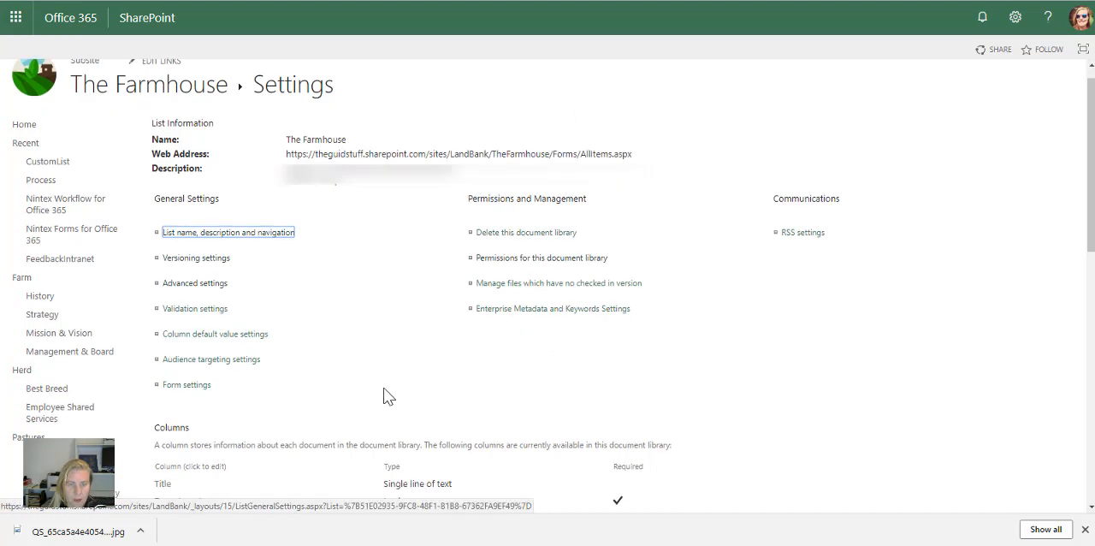
{"action": "scroll", "scroll_direction": "down", "scroll_amount": 3}
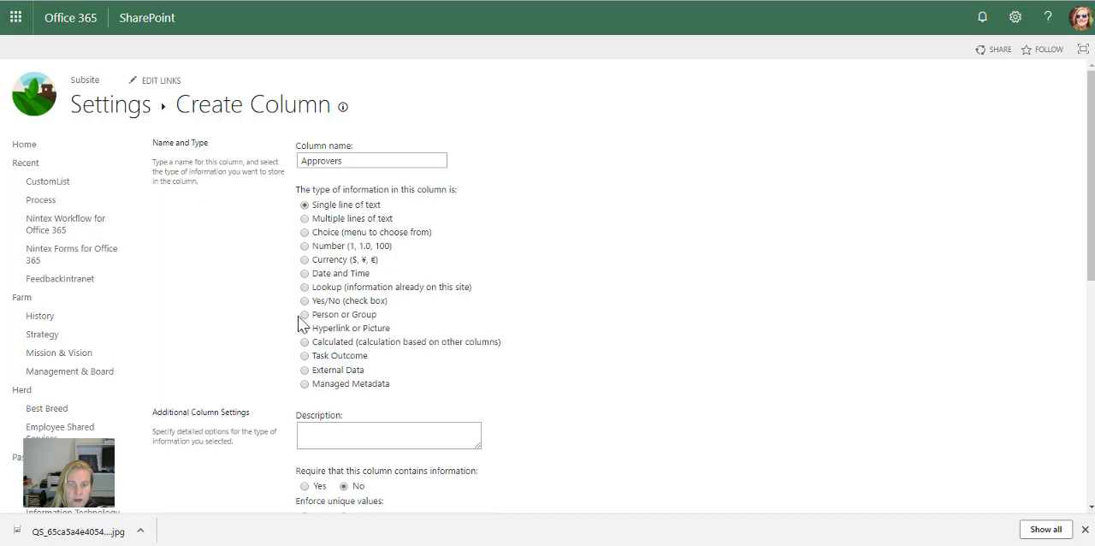
Make the Approvers column a Person or Group type.
{"action": "left_click", "coordinate": [304, 313]}
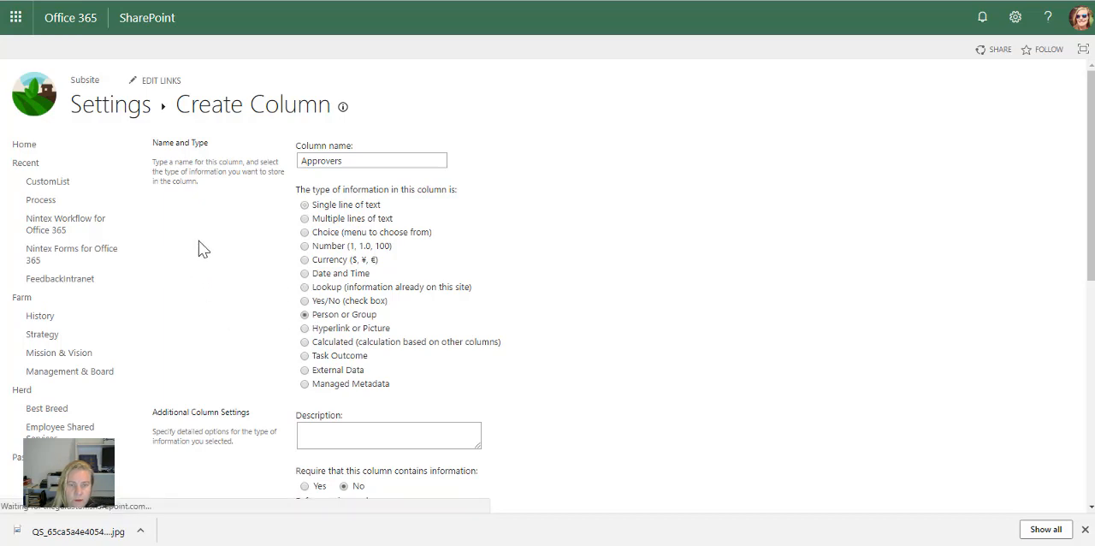
{"action": "scroll", "scroll_direction": "down", "scroll_amount": 3}
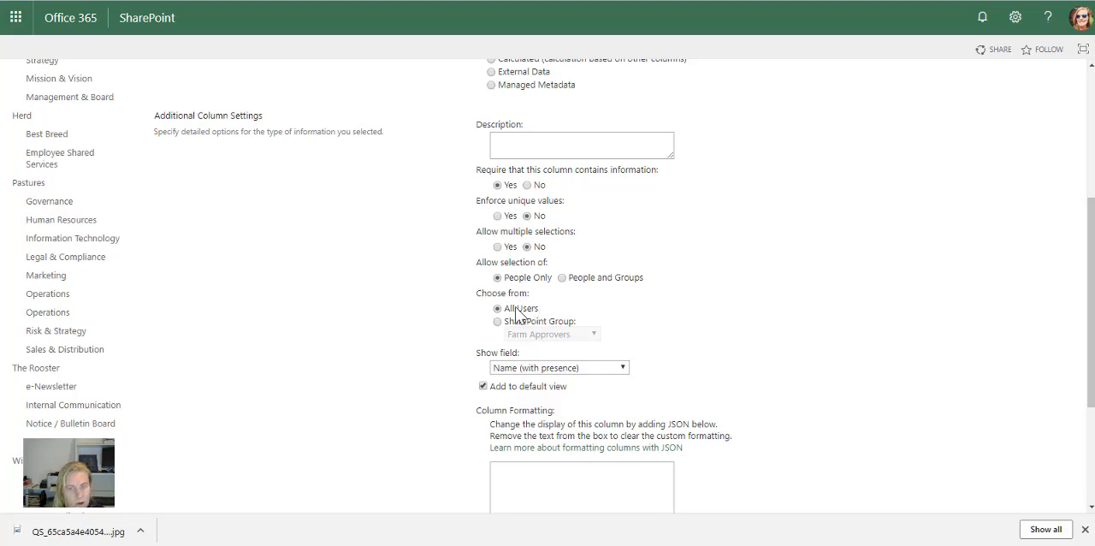
Restrict Approvers choices to the Farm Approvers SharePoint group.
{"action": "left_click", "coordinate": [498, 322]}
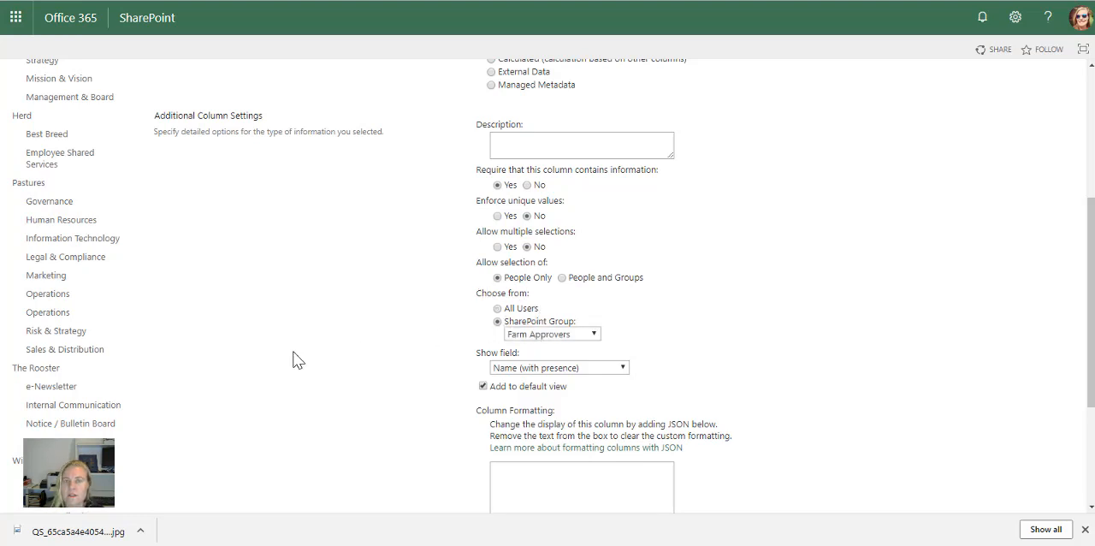
{"action": "mouse_move", "coordinate": [264, 270]}
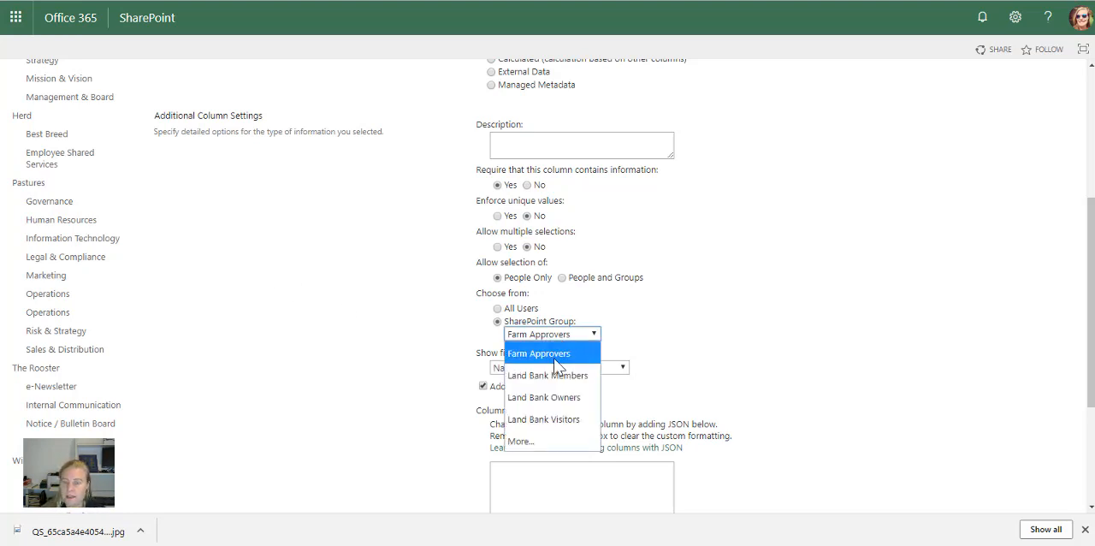
{"action": "mouse_move", "coordinate": [525, 358]}
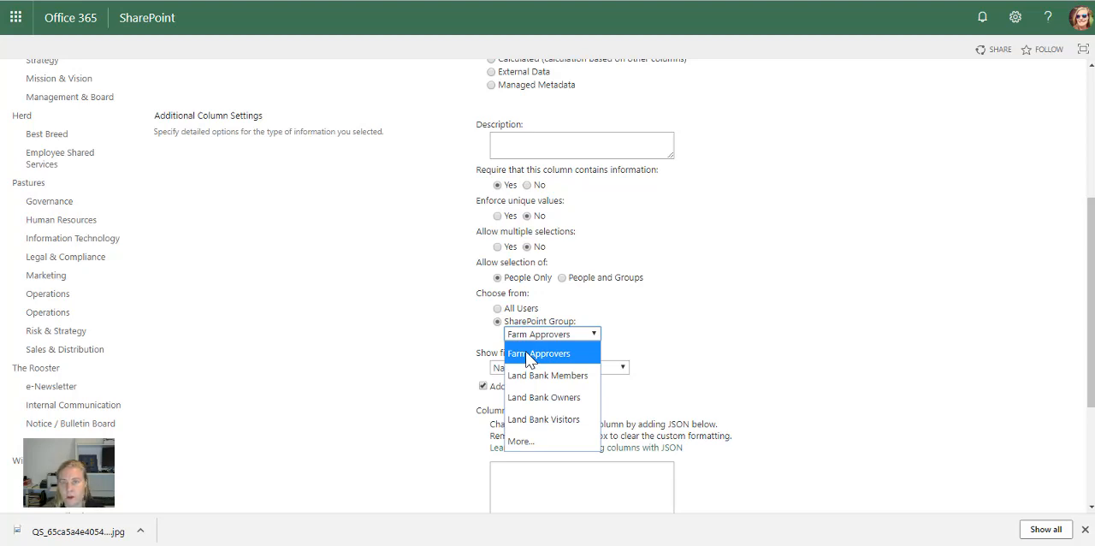
{"action": "left_click", "coordinate": [537, 353]}
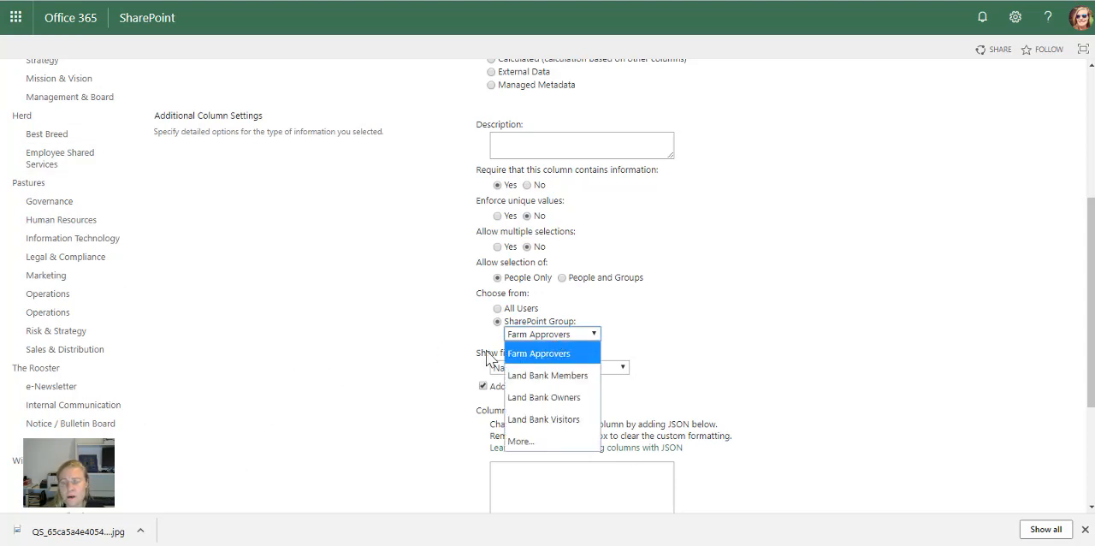
{"action": "mouse_move", "coordinate": [572, 362]}
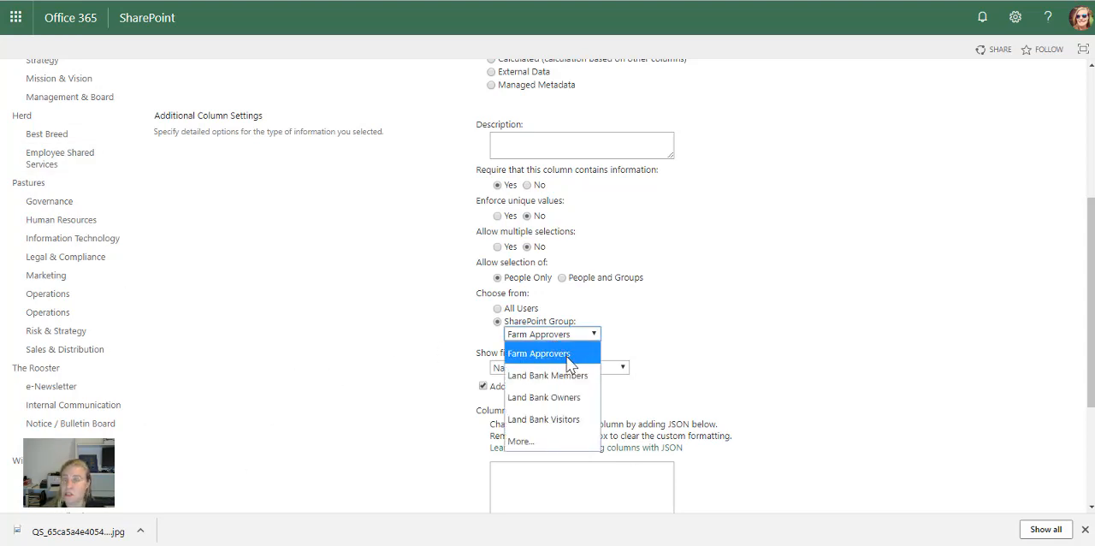
{"action": "mouse_move", "coordinate": [580, 358]}
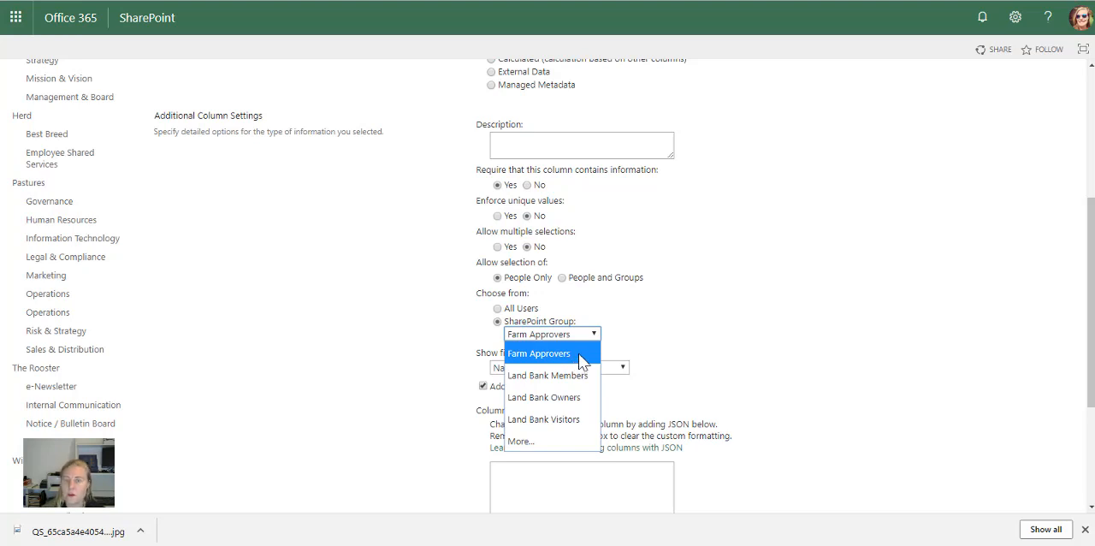
{"action": "left_click", "coordinate": [537, 352]}
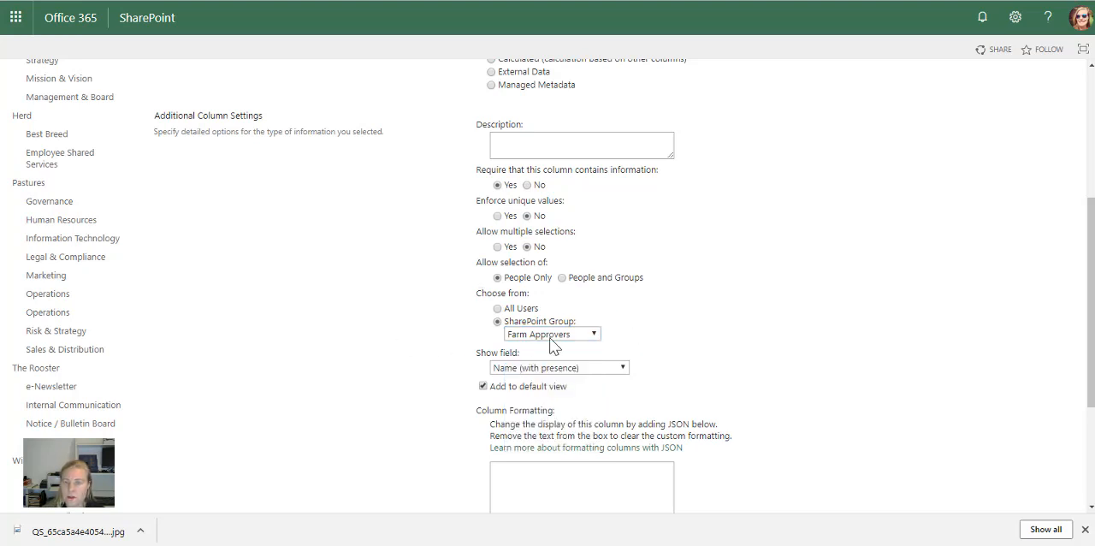
{"action": "scroll", "scroll_direction": "down", "scroll_amount": 3}
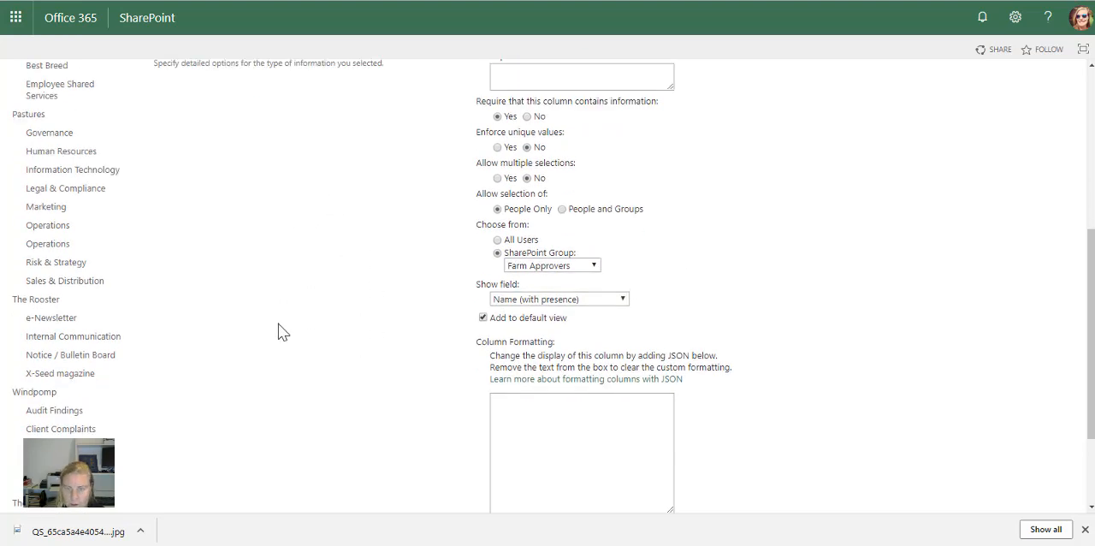
{"action": "scroll", "scroll_direction": "down", "scroll_amount": 3}
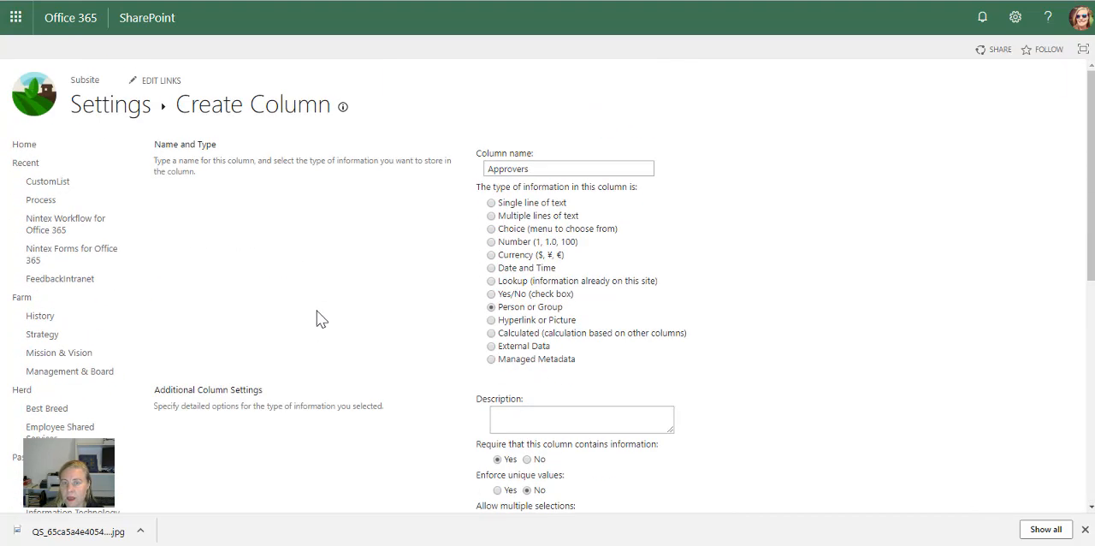
{"action": "scroll", "scroll_direction": "down", "scroll_amount": 3}
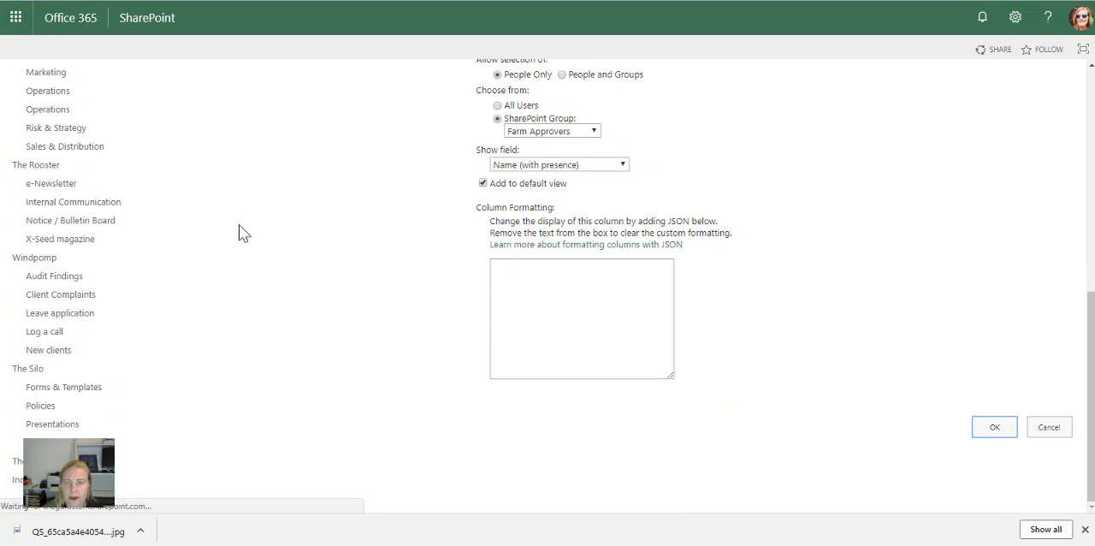
Save the Approvers column and return to The Farmhouse library view.
{"action": "left_click", "coordinate": [992, 426]}
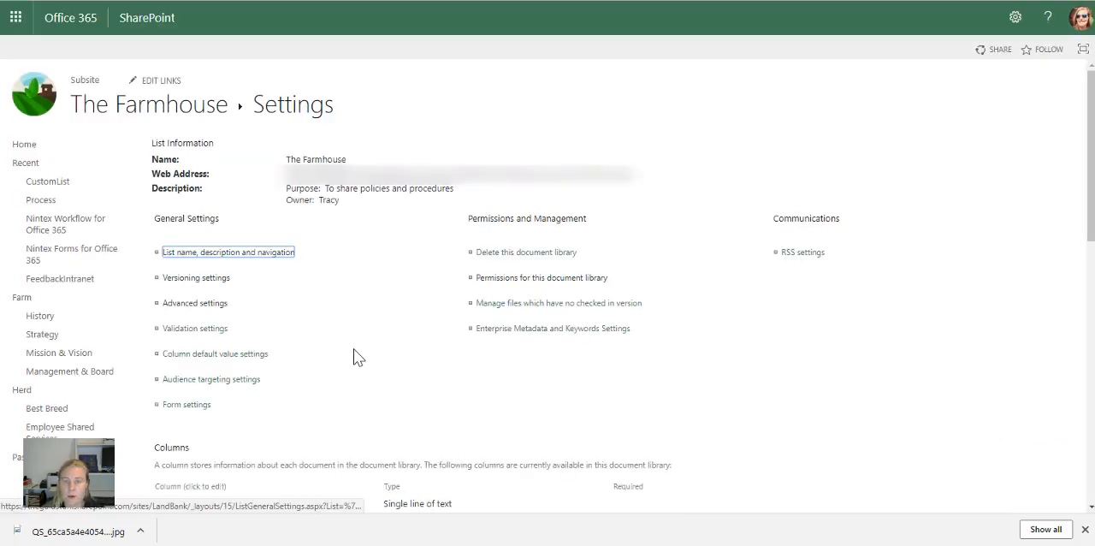
{"action": "left_click", "coordinate": [228, 251]}
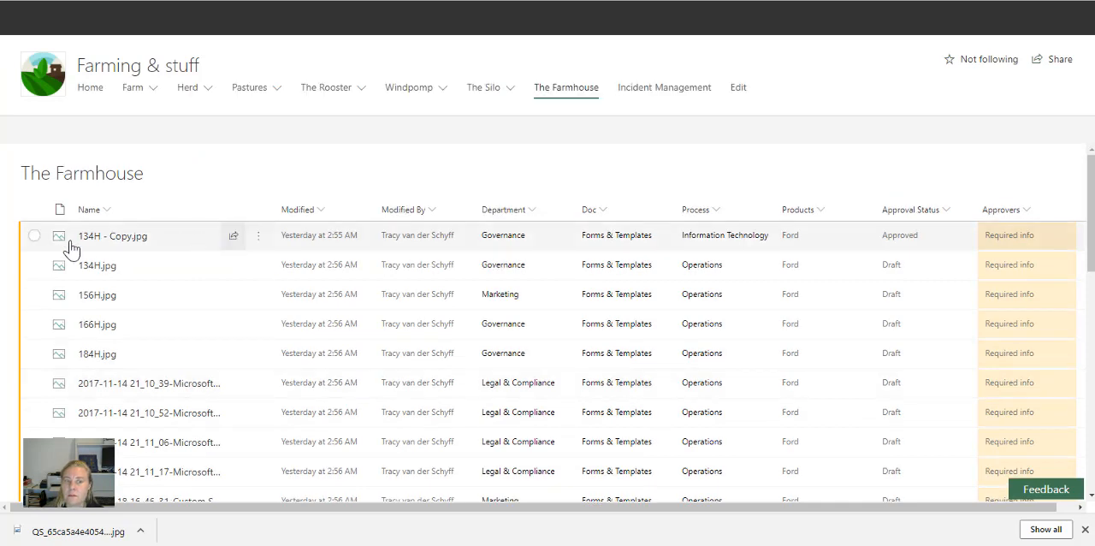
In the details pane of 134H - Copy.jpg, set Approvers to the user matching 'traq'.
{"action": "left_click", "coordinate": [34, 236]}
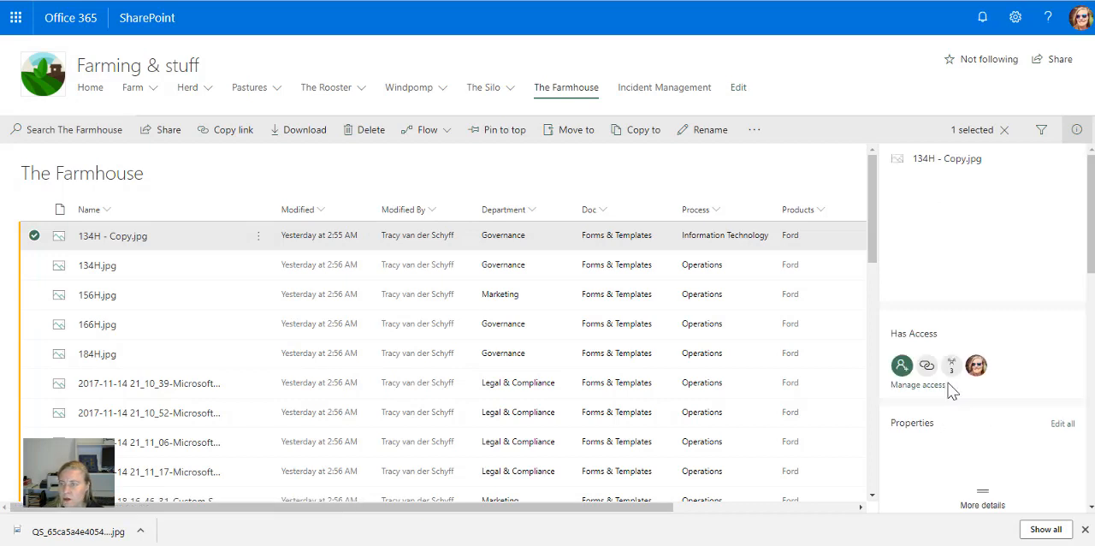
{"action": "scroll", "scroll_direction": "down", "scroll_amount": 3}
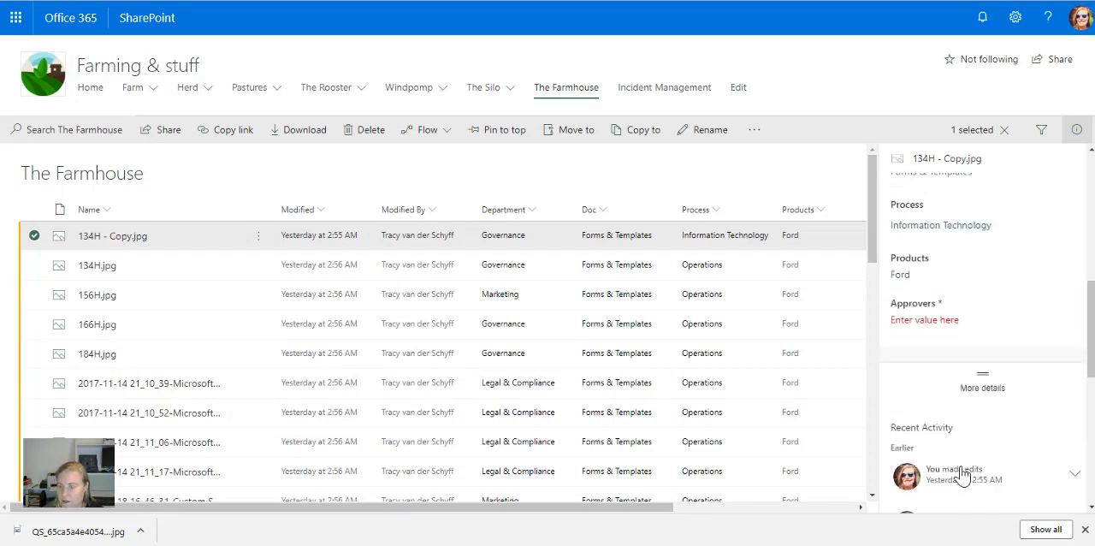
{"action": "left_click", "coordinate": [924, 318]}
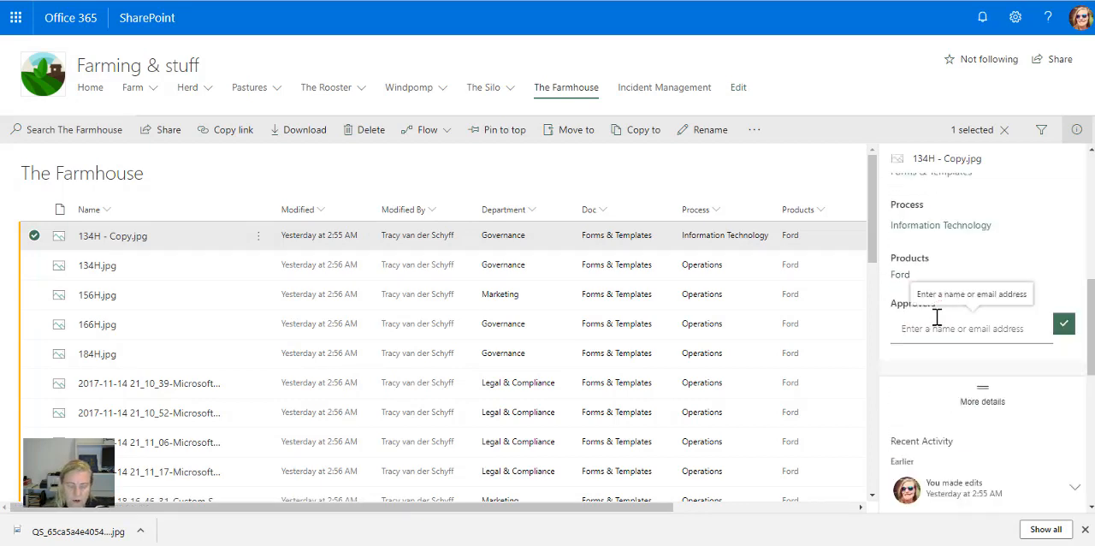
{"action": "type", "text": "traq"}
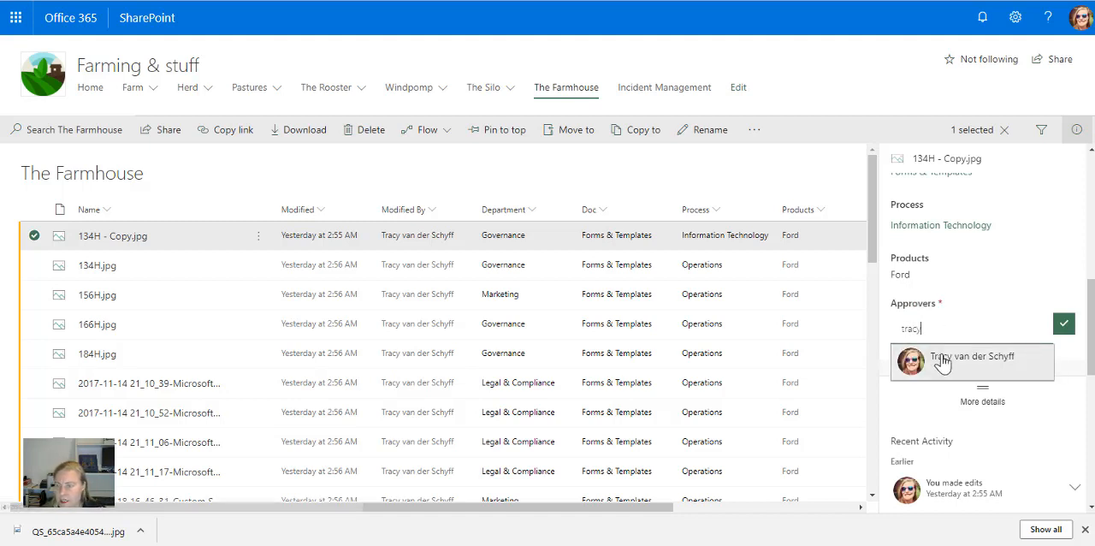
{"action": "left_click", "coordinate": [971, 356]}
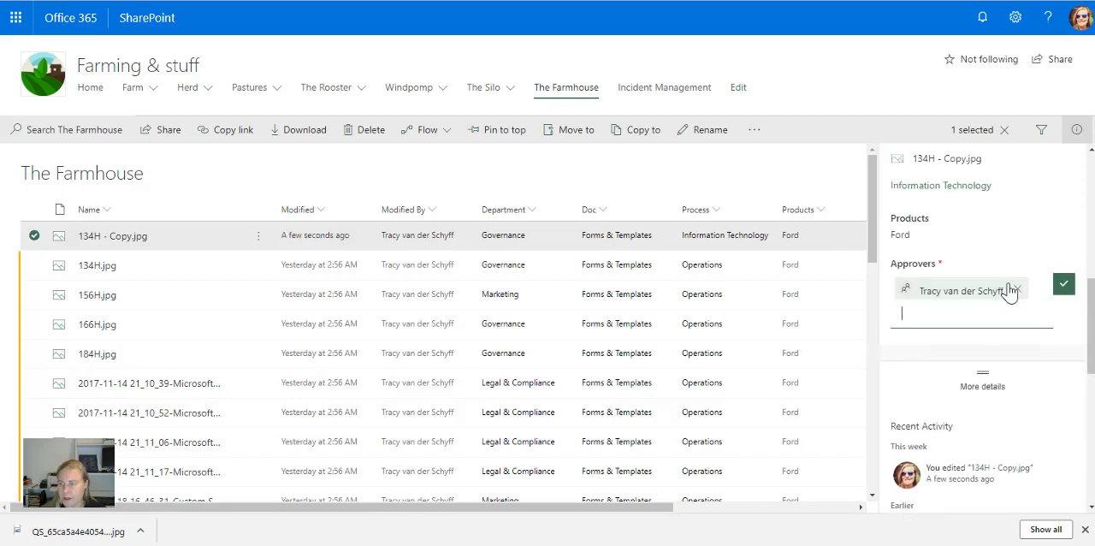
Enter non-group names 'dinah' and 'braam' in Approvers to confirm no results appear.
{"action": "left_click", "coordinate": [1016, 290]}
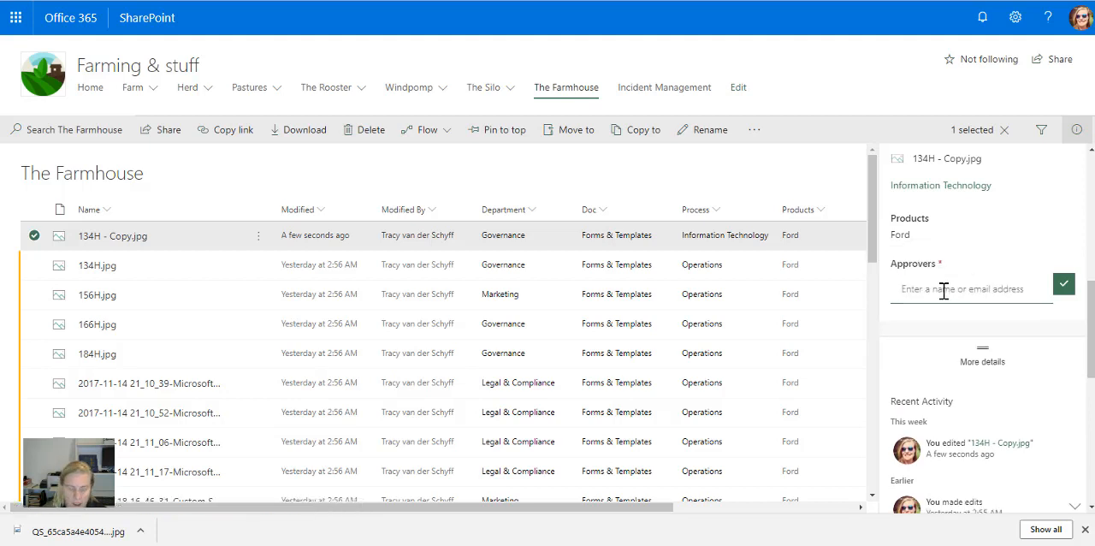
{"action": "type", "text": "dinah"}
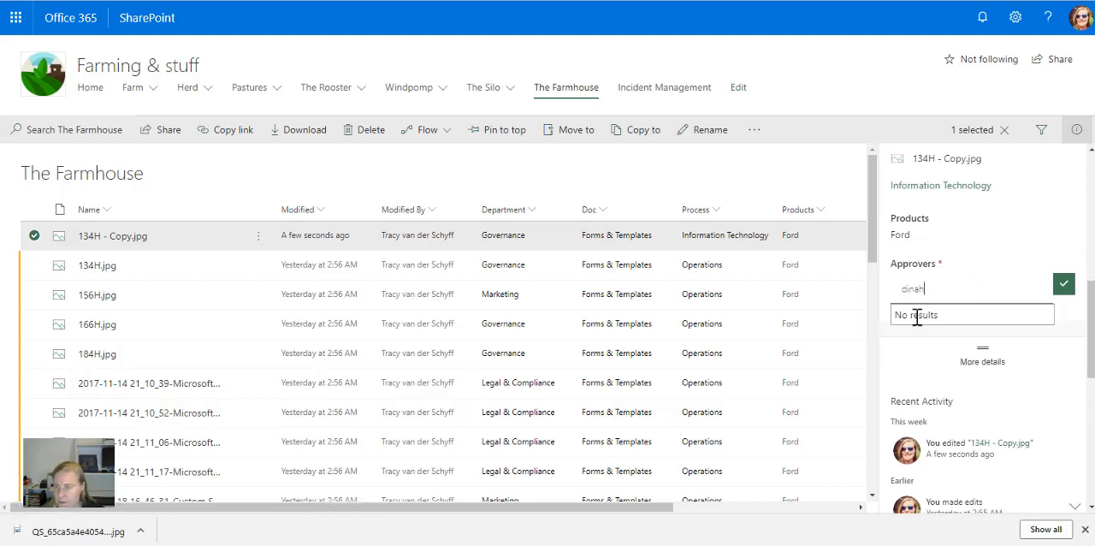
{"action": "left_click", "coordinate": [1064, 284]}
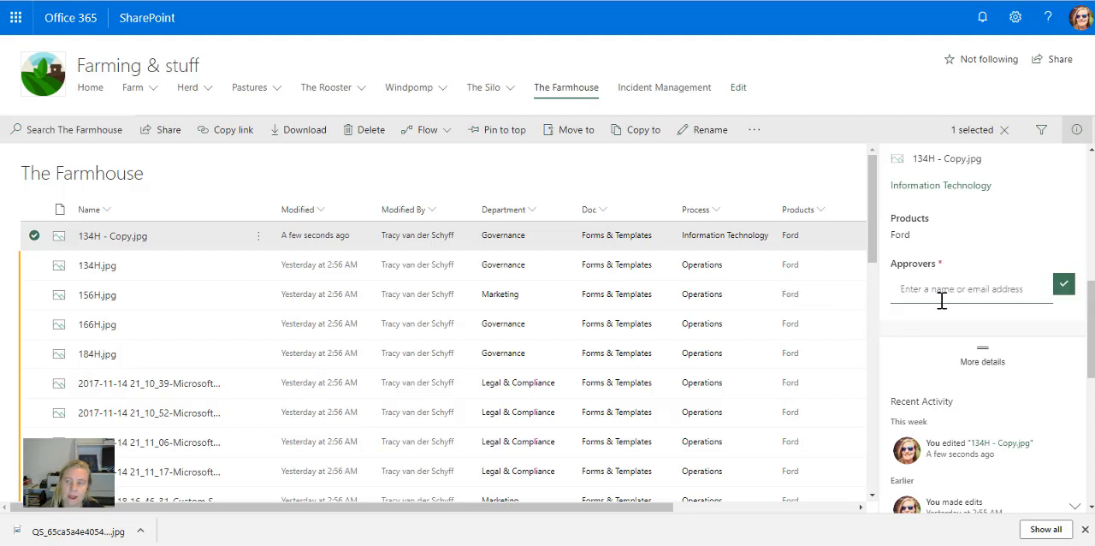
{"action": "type", "text": "braam"}
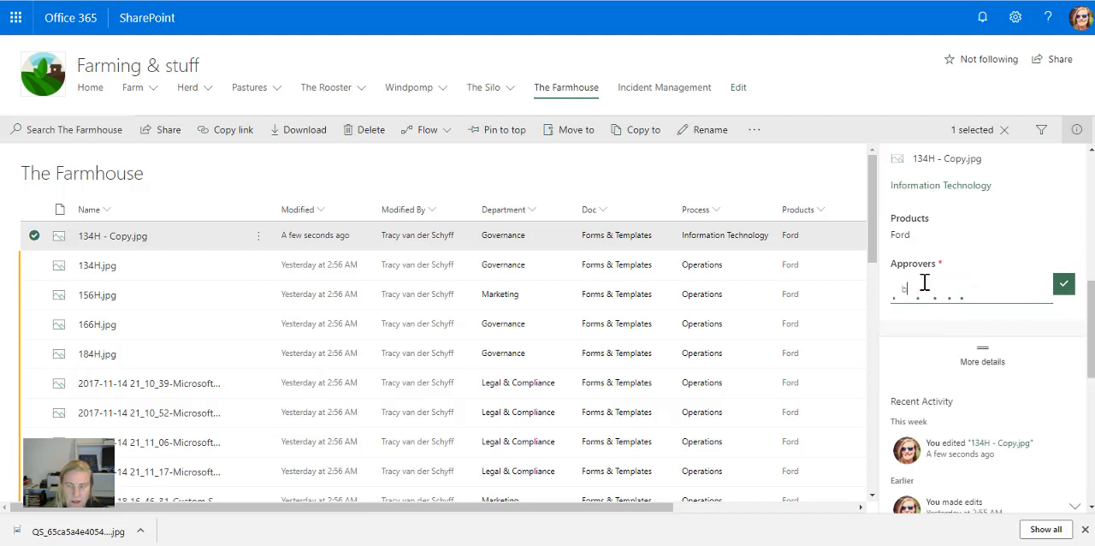
{"action": "type", "text": "raam"}
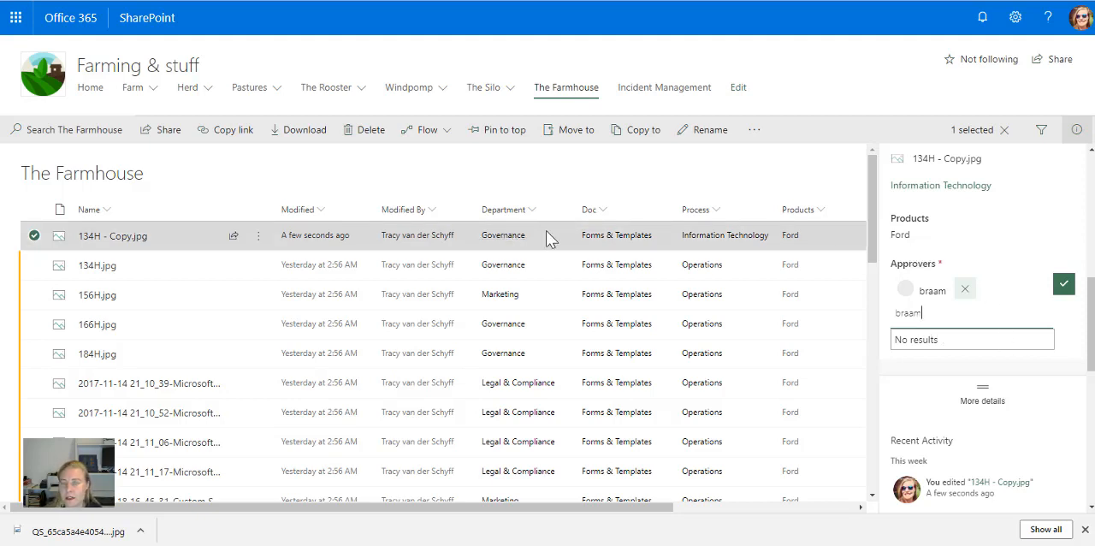
{"action": "mouse_move", "coordinate": [561, 240]}
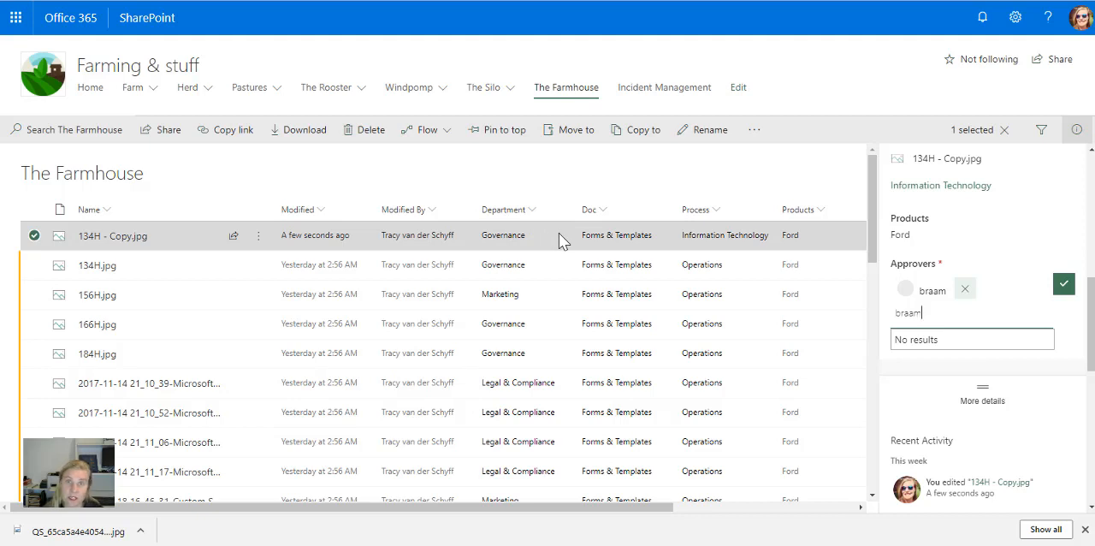